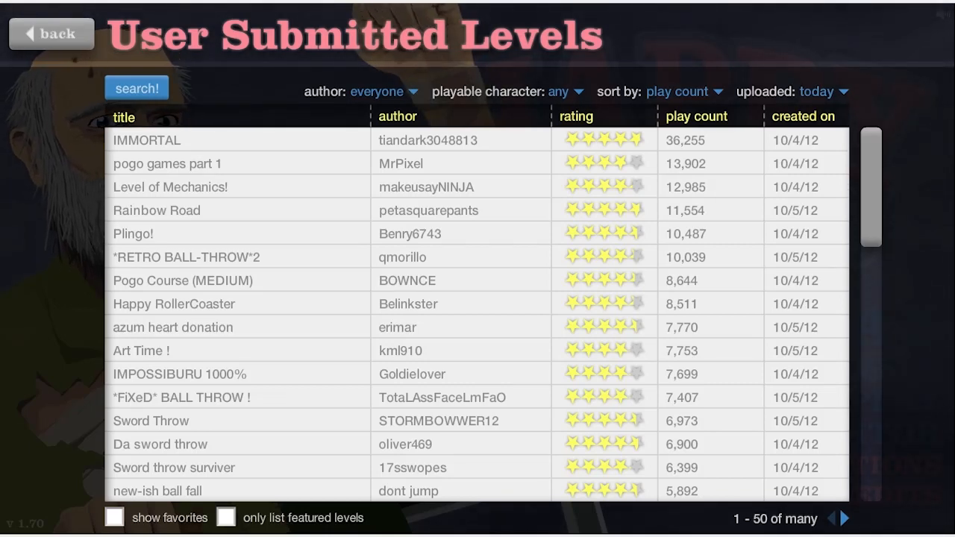
mouse_move(403, 140)
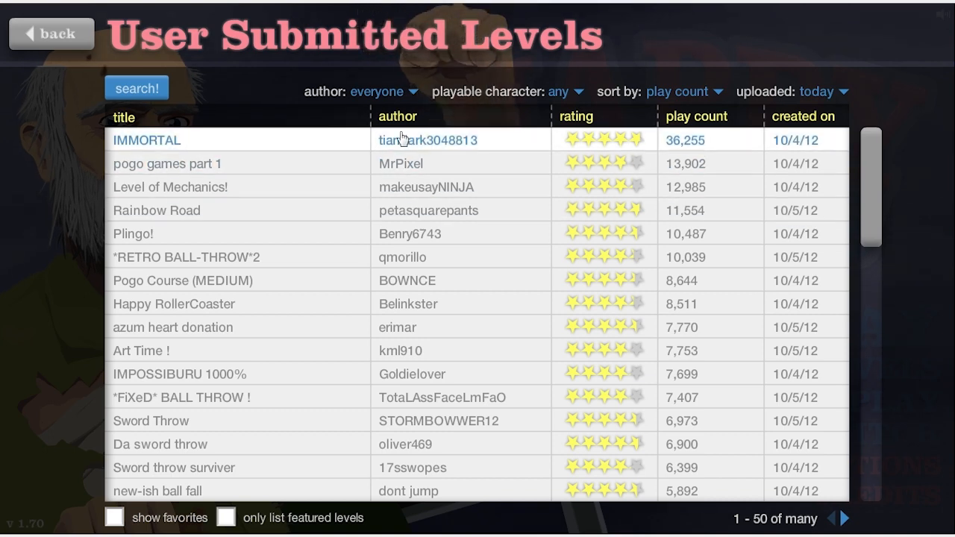
Expand the top-listed level IMMORTAL to see its comments, 4.70 rating and play options
left_click(147, 141)
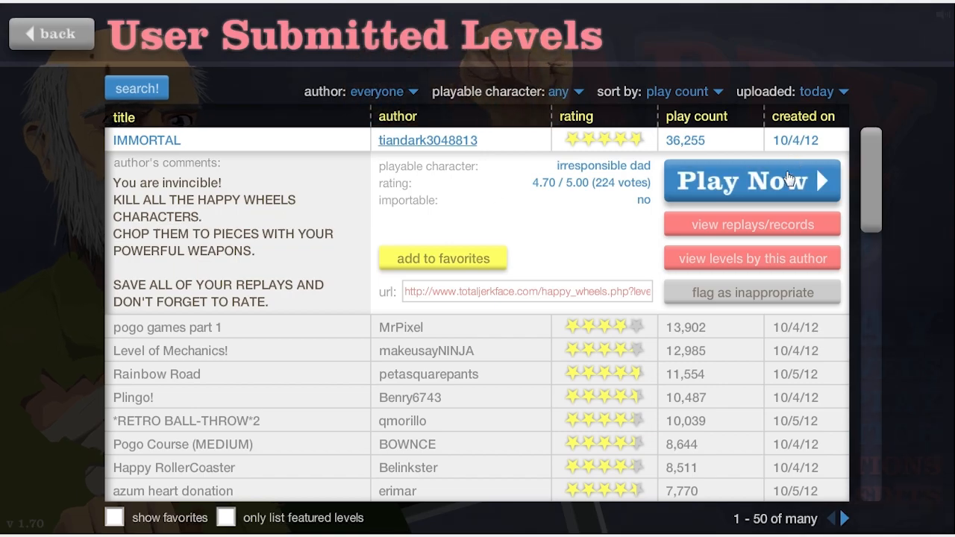
left_click(752, 181)
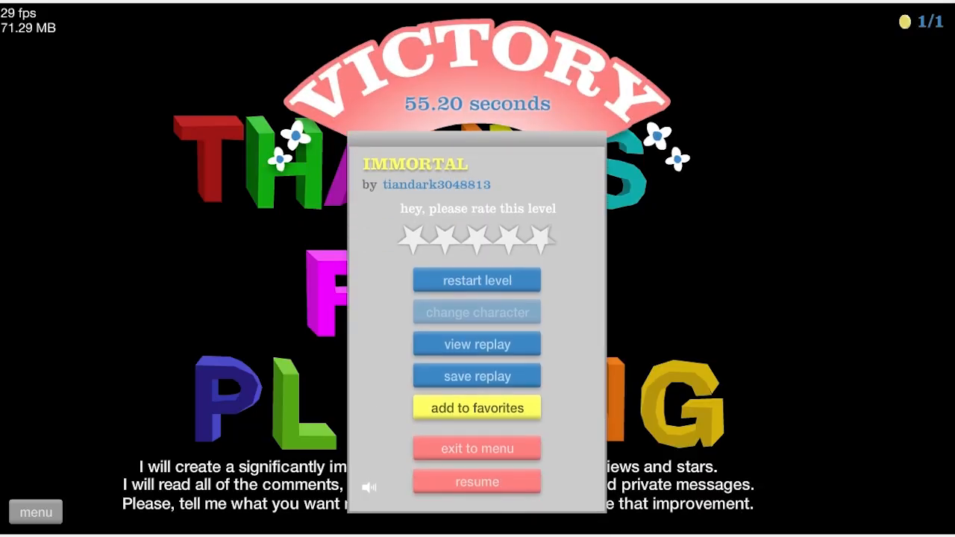
mouse_move(605, 176)
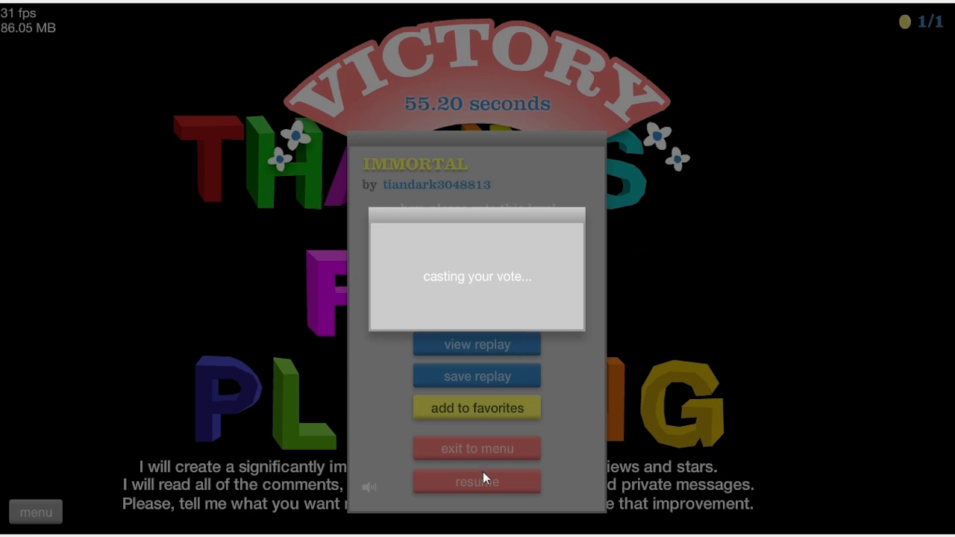
mouse_move(533, 237)
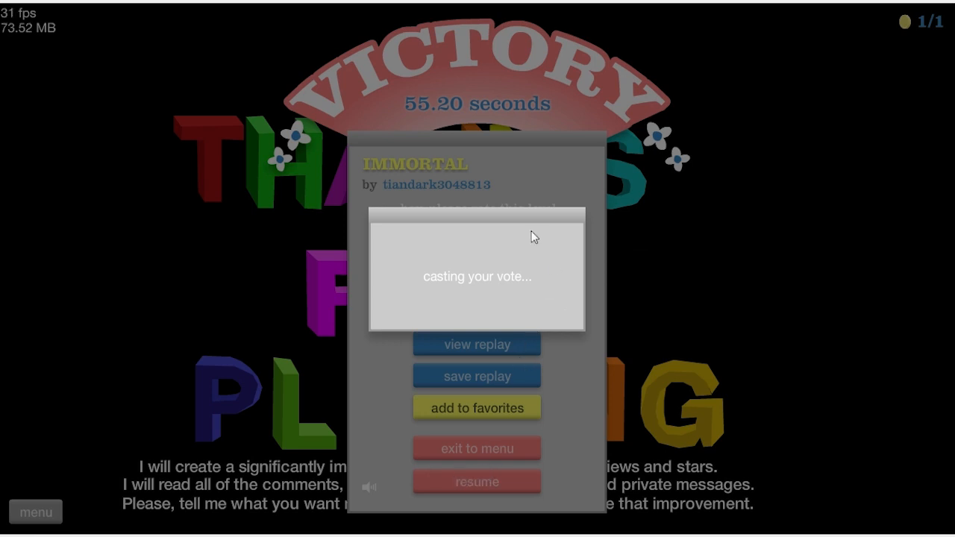
mouse_move(40, 271)
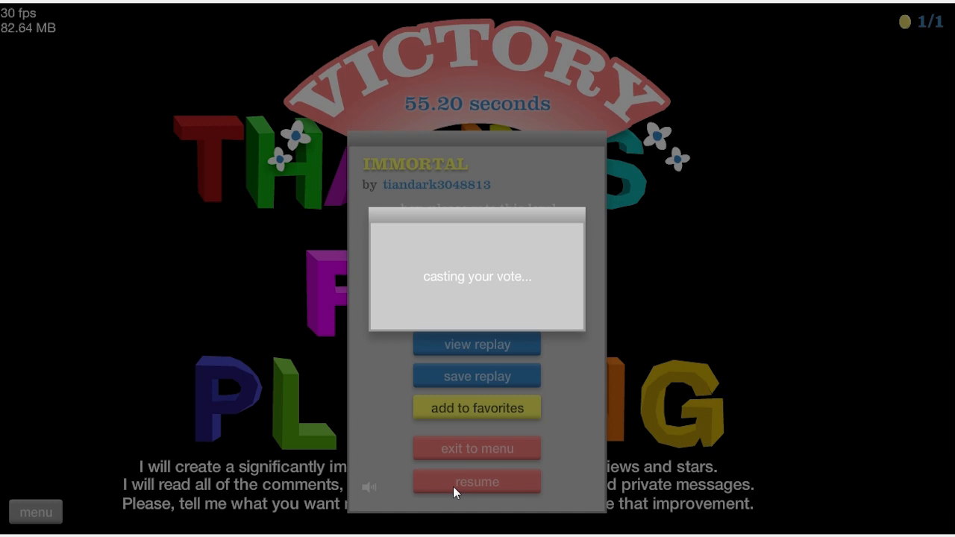
Leave the finished IMMORTAL level and return to the User Submitted Levels list
left_click(477, 448)
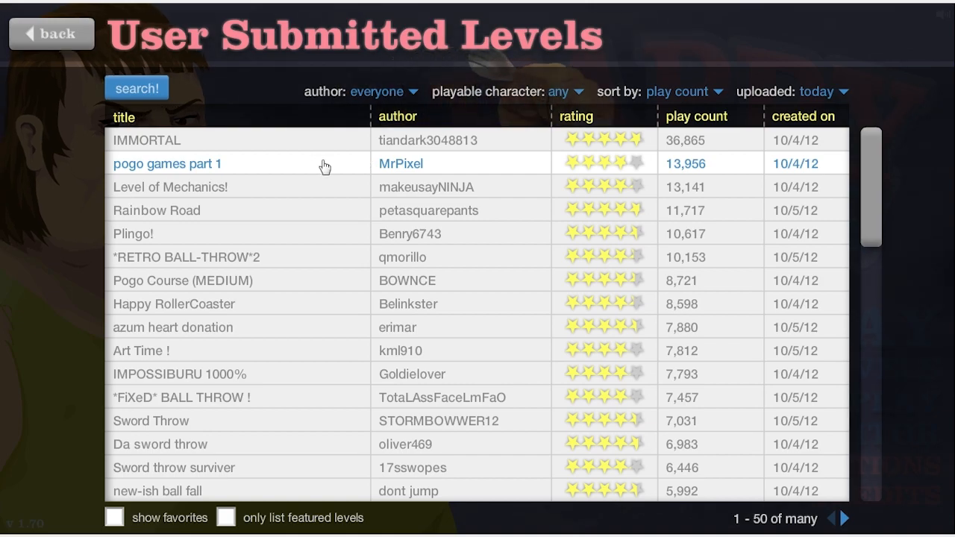
Open MrPixel's pogo games part 1 and play it to victory in 56.00 seconds
left_click(167, 163)
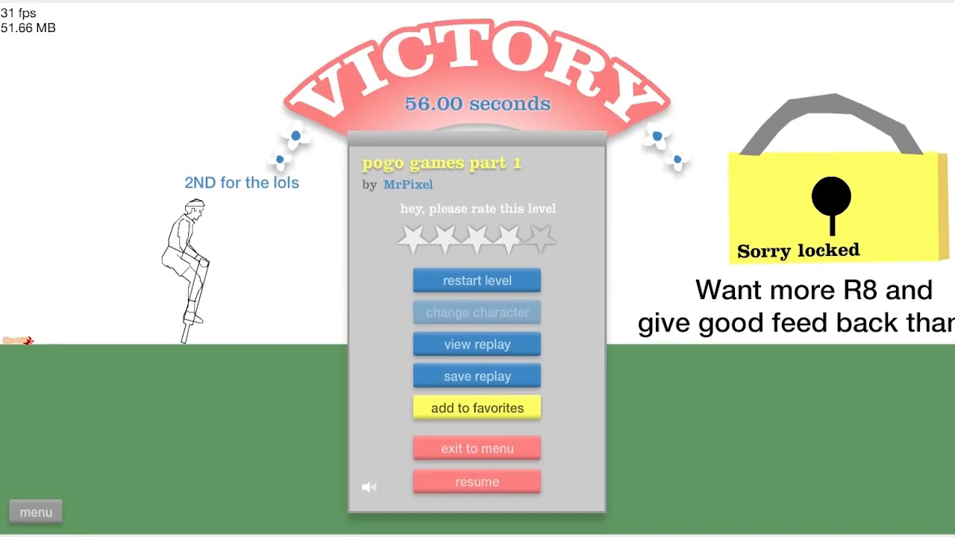
Rate pogo games part 1, then view Level of Mechanics! details with its 4.25 rating
left_click(477, 449)
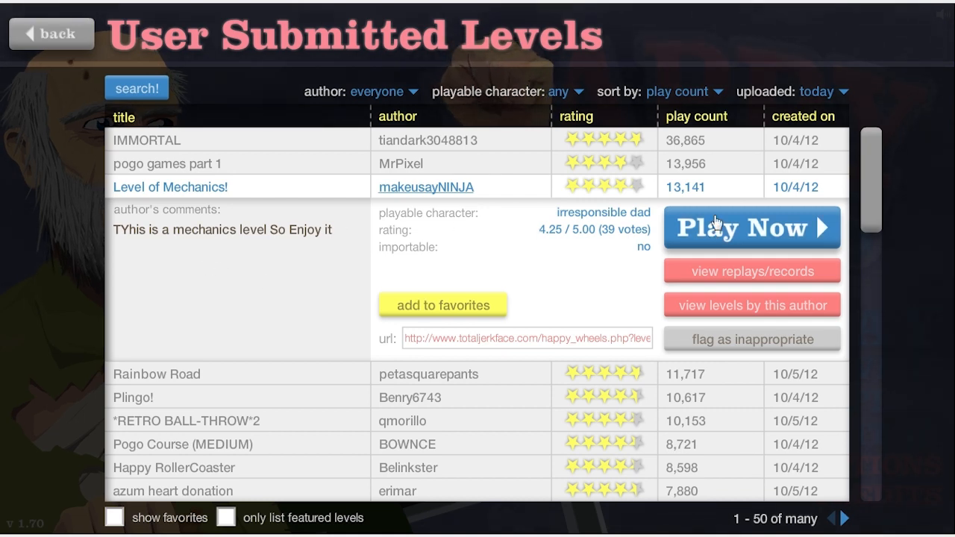
Start Level of Mechanics! by makeusayNINJA and ride until the rider crashes
left_click(752, 228)
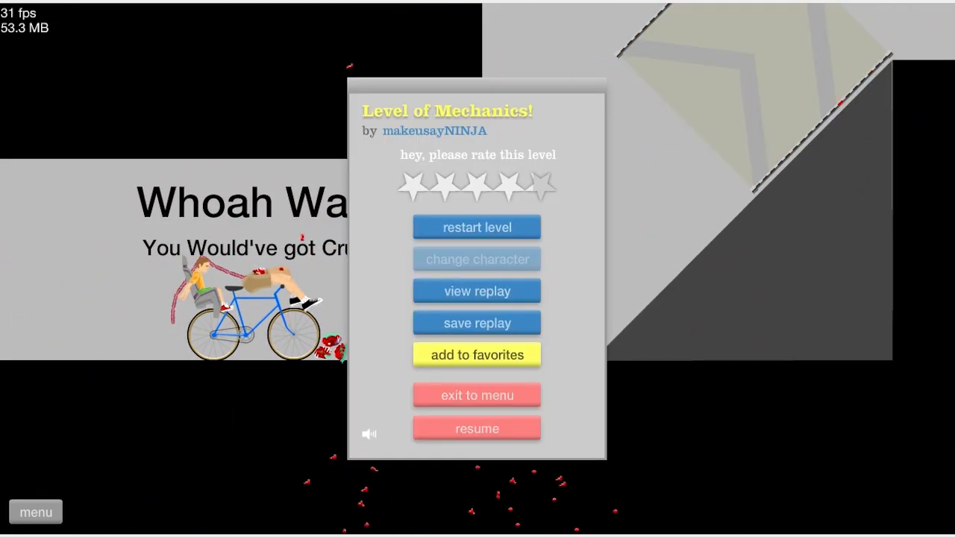
Restart Level of Mechanics! and ride further until crashing again
left_click(477, 428)
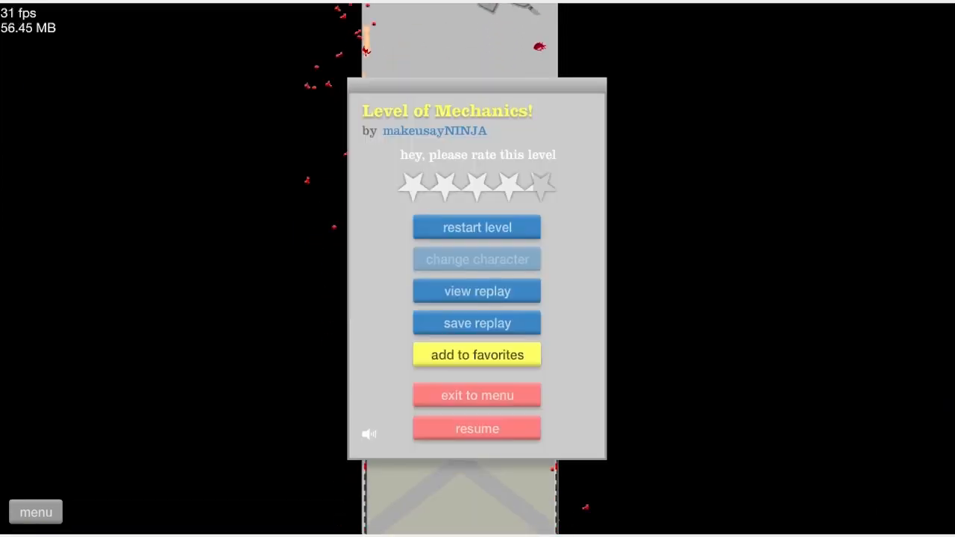
left_click(477, 429)
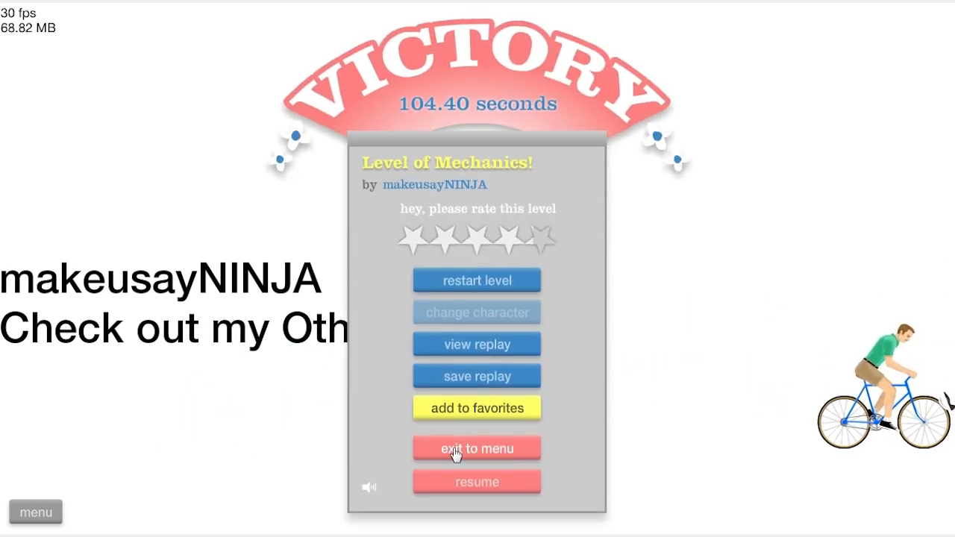
Exit the finished Level of Mechanics! (104.40 s) and expand Rainbow Road's details
left_click(476, 449)
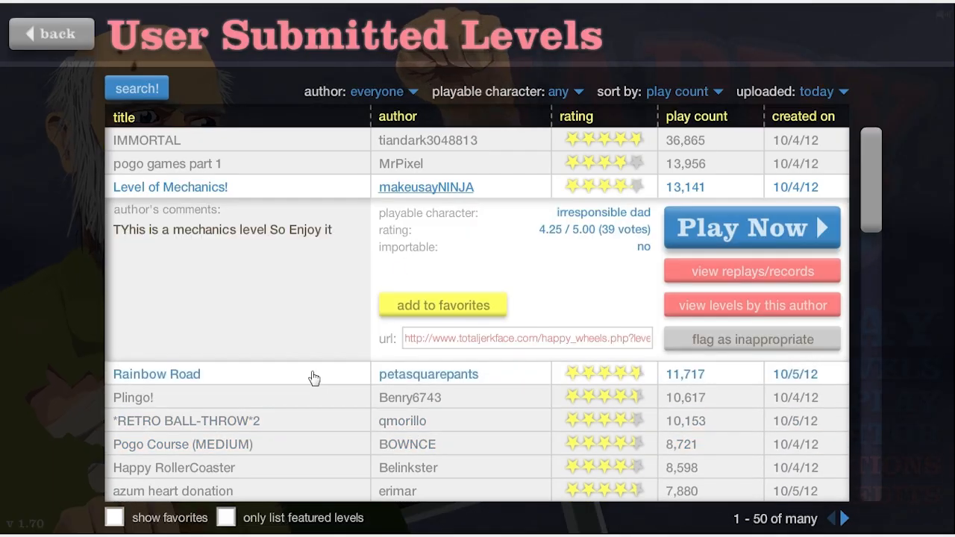
left_click(156, 374)
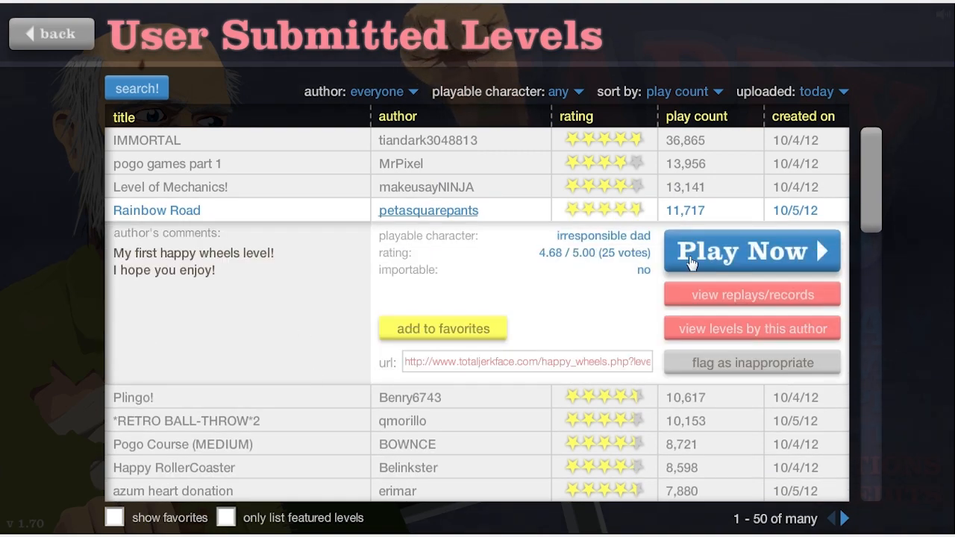
left_click(752, 251)
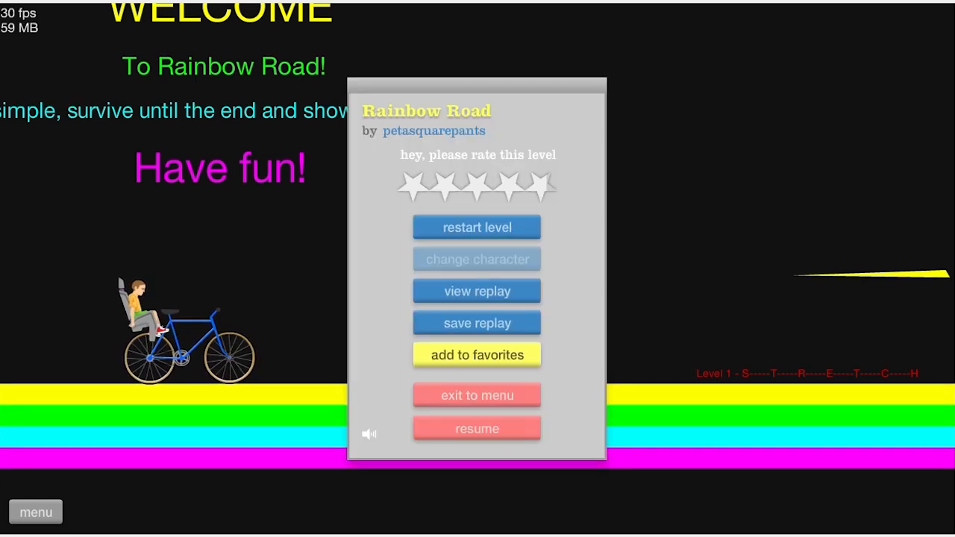
Resume Rainbow Road, finish it in 61.70 seconds, and exit to the level list
left_click(477, 429)
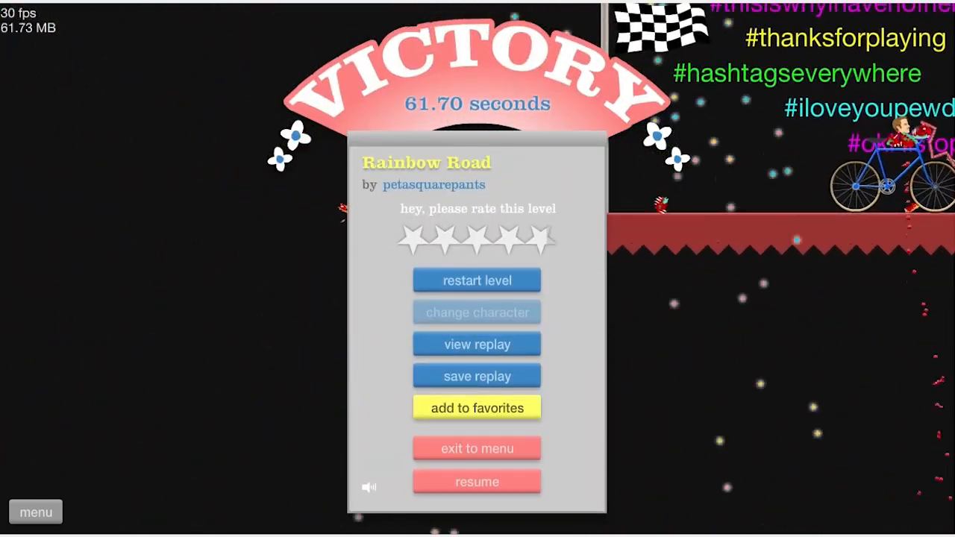
left_click(477, 448)
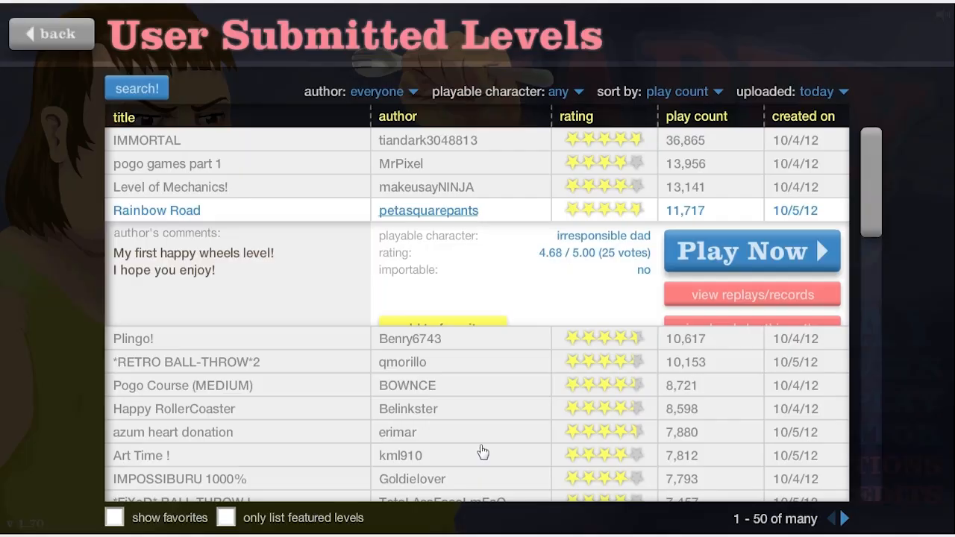